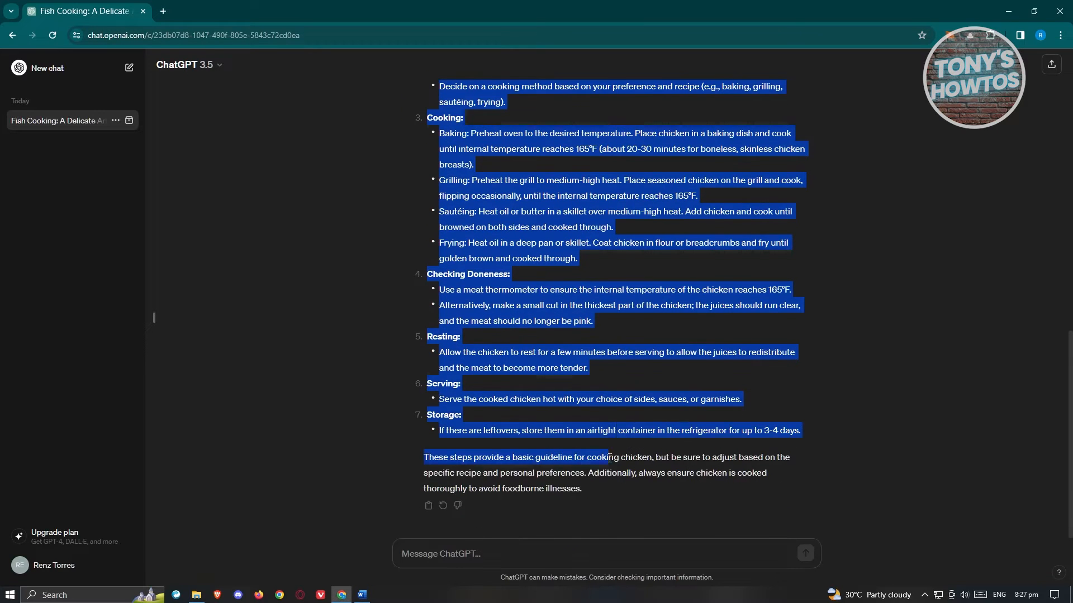
Step: Copy the selected chicken-cooking steps from the ChatGPT reply via the context menu
right_click(608, 457)
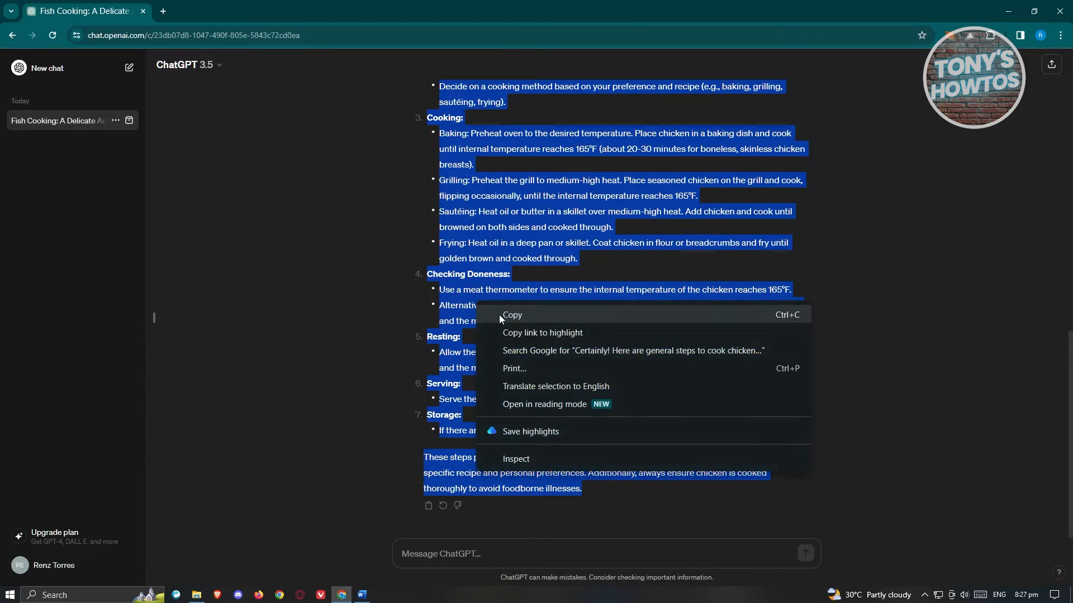
left_click(362, 594)
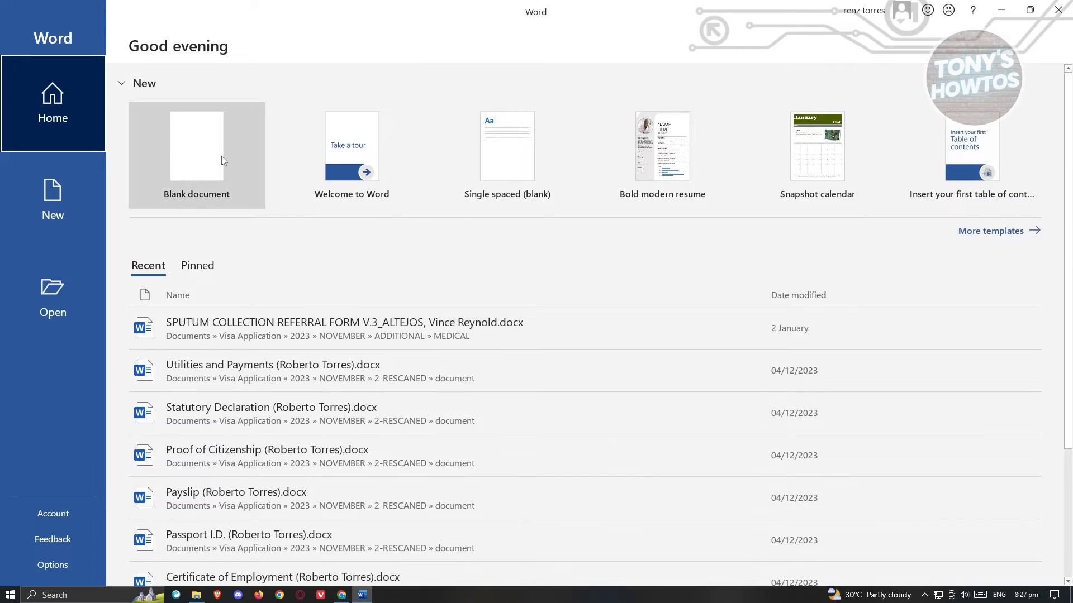
Step: Create a new blank Word document from the start screen
left_click(197, 146)
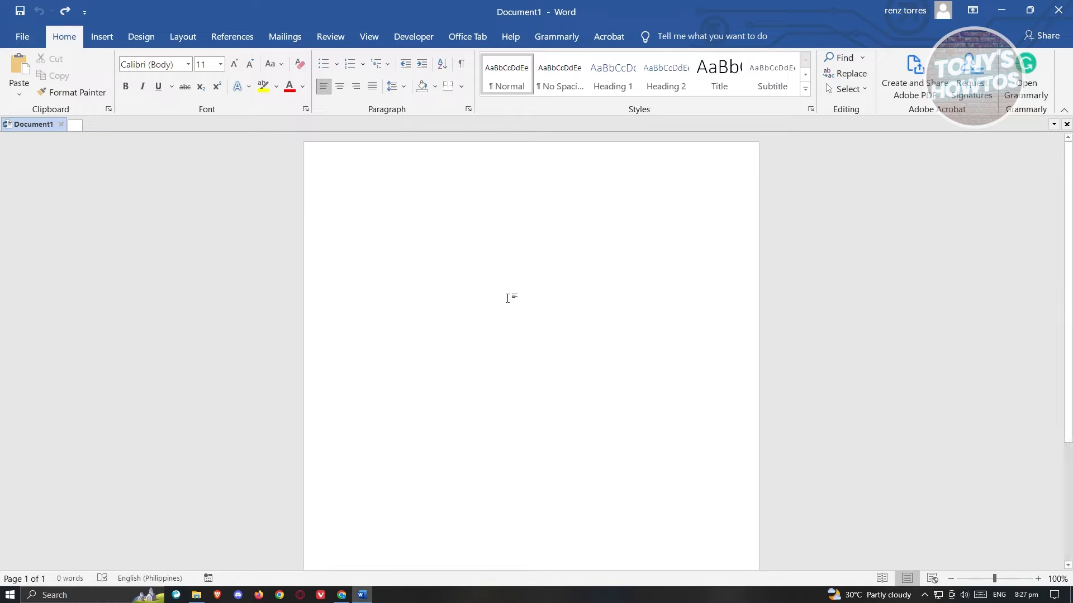
mouse_move(400, 233)
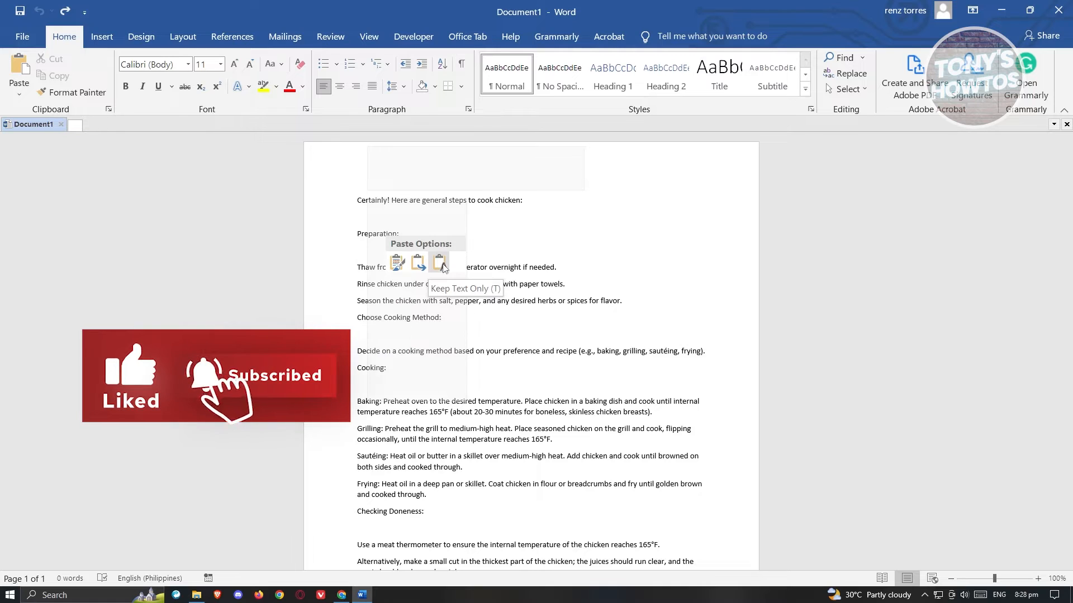
Step: Paste the cooking steps with Keep Text Only so no dark background carries over
left_click(440, 262)
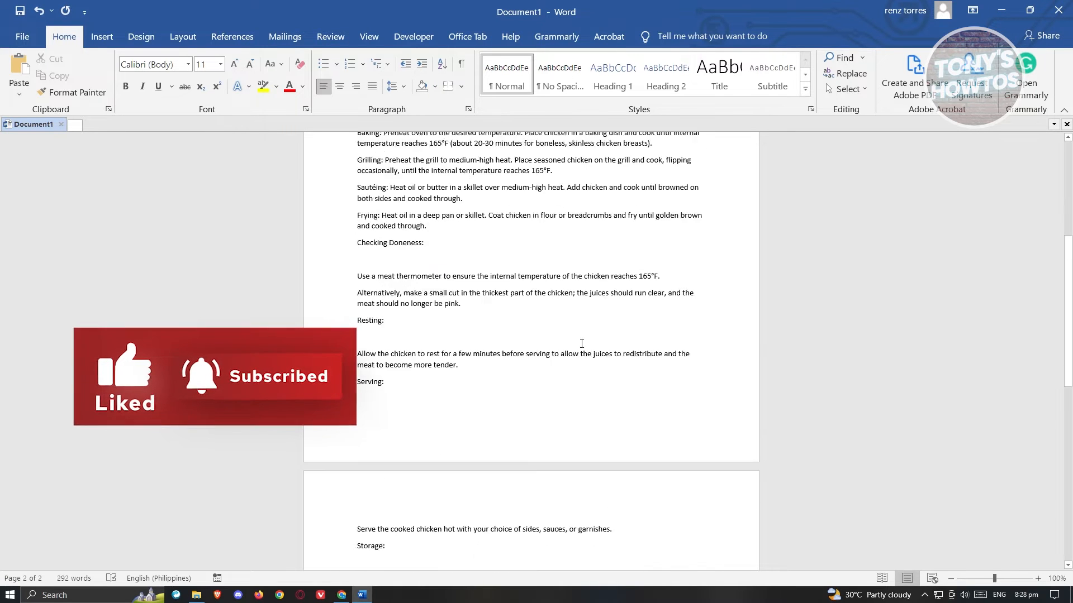
scroll("up", 3)
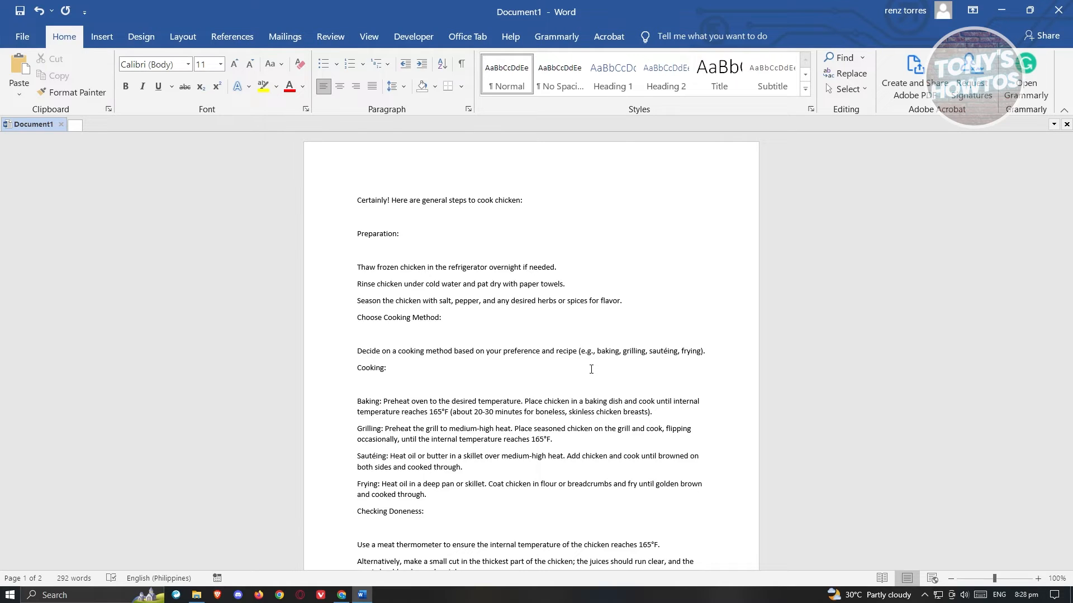
mouse_move(462, 412)
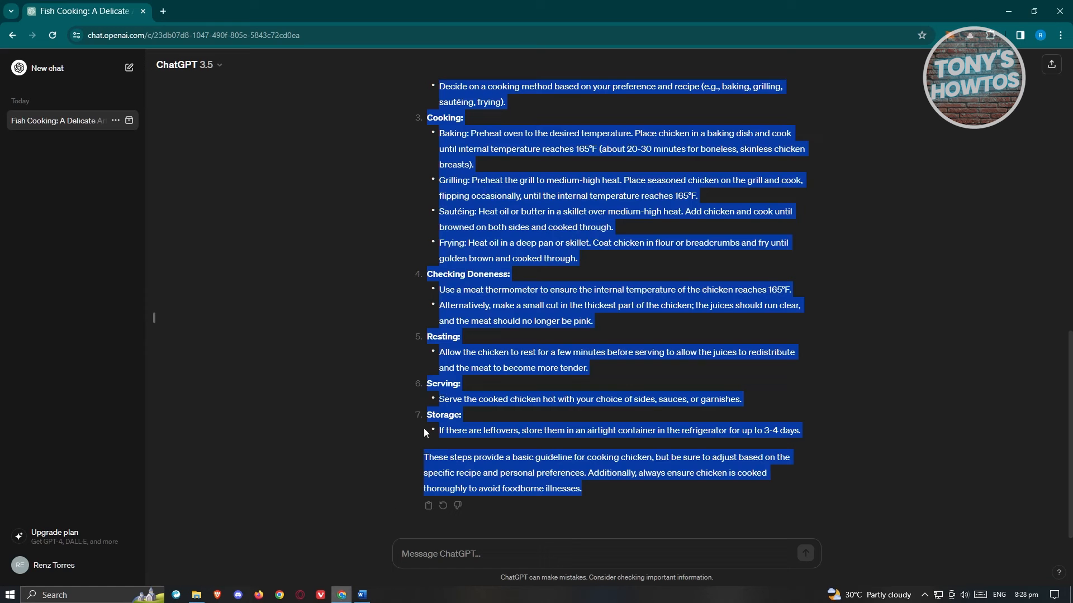
Step: Deselect the reply text and copy the whole ChatGPT answer with its markdown via the Copy icon
left_click(535, 180)
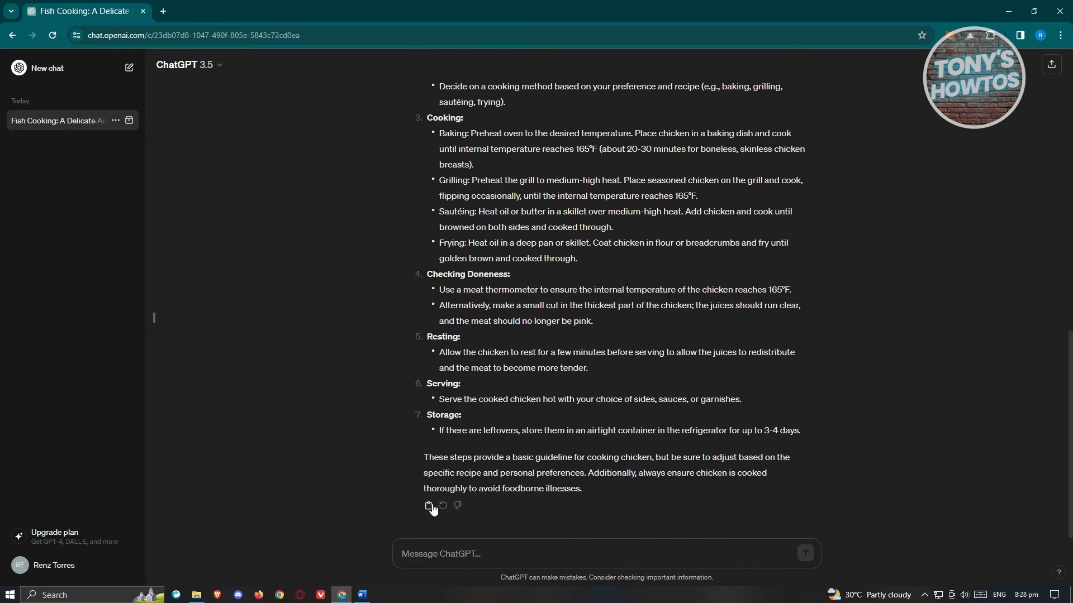
mouse_move(428, 506)
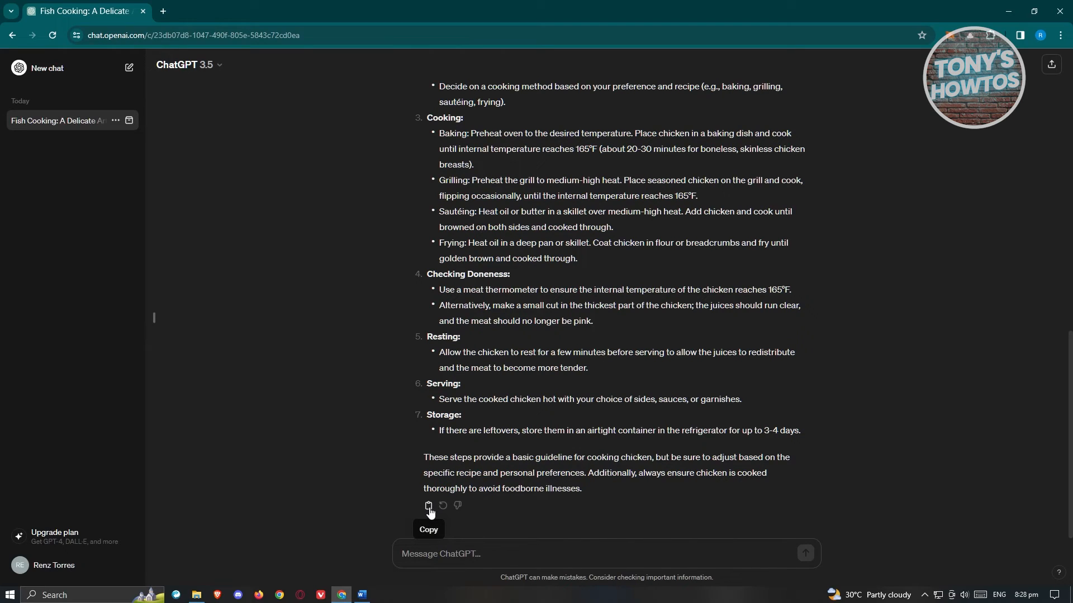
left_click(428, 506)
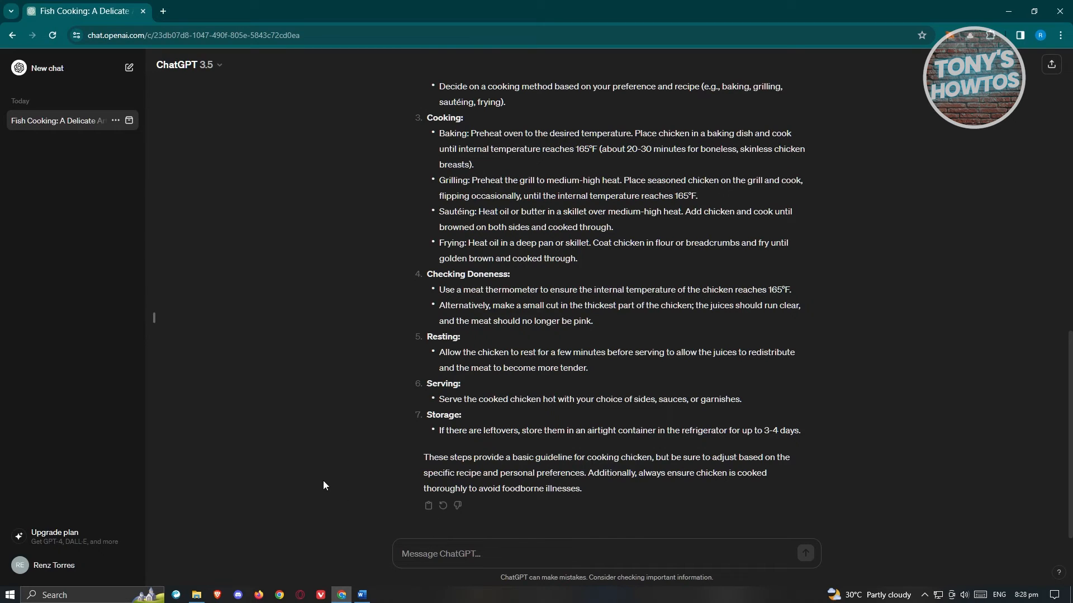
mouse_move(361, 594)
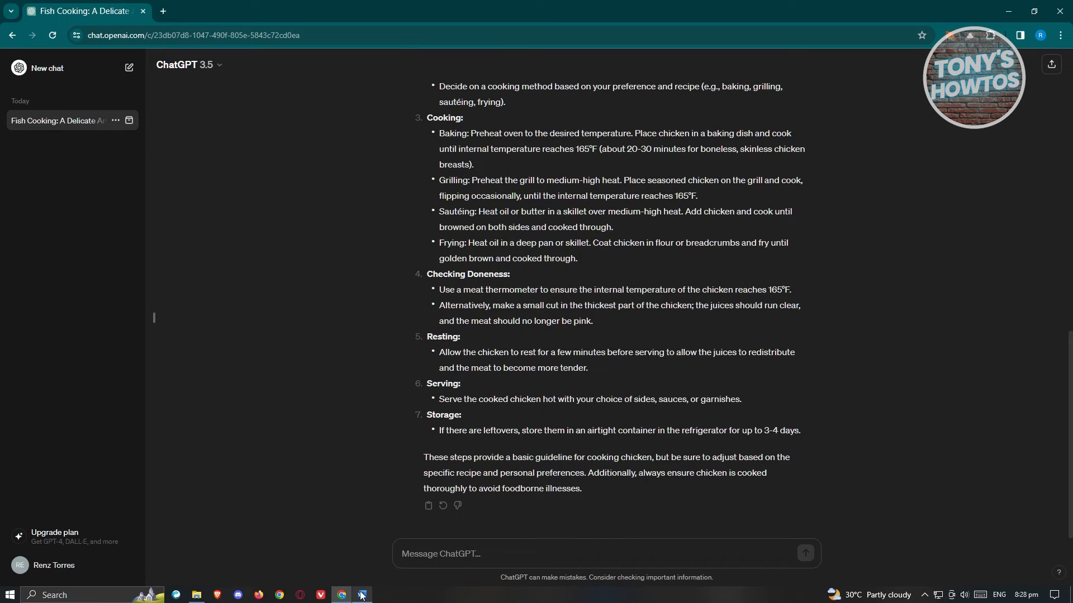
Step: Return to the Word document and paste the reply with its markdown asterisks and numbered headings
left_click(362, 599)
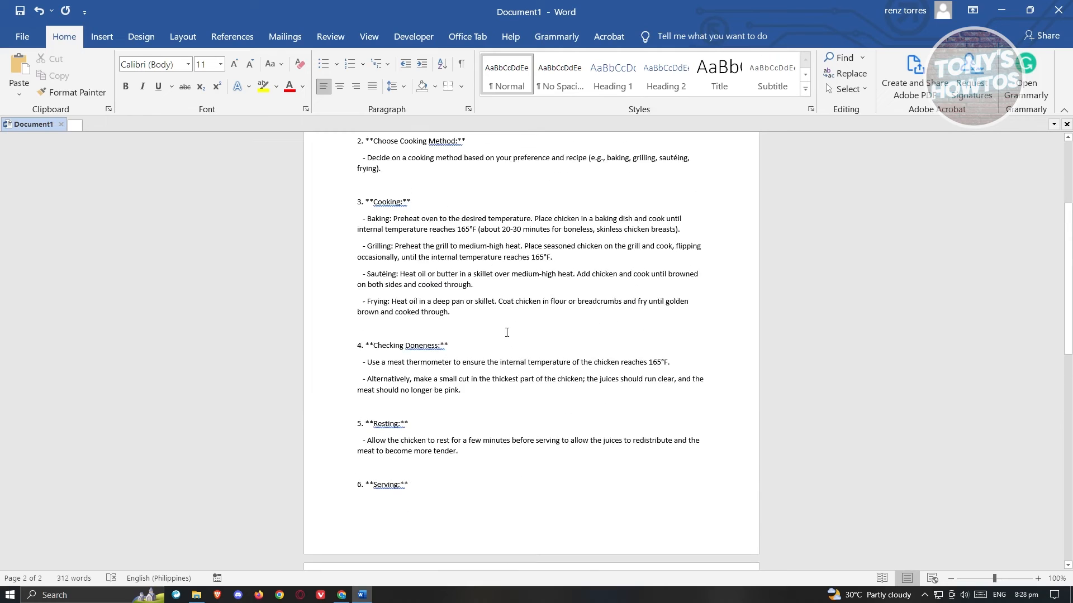
scroll("up", 3)
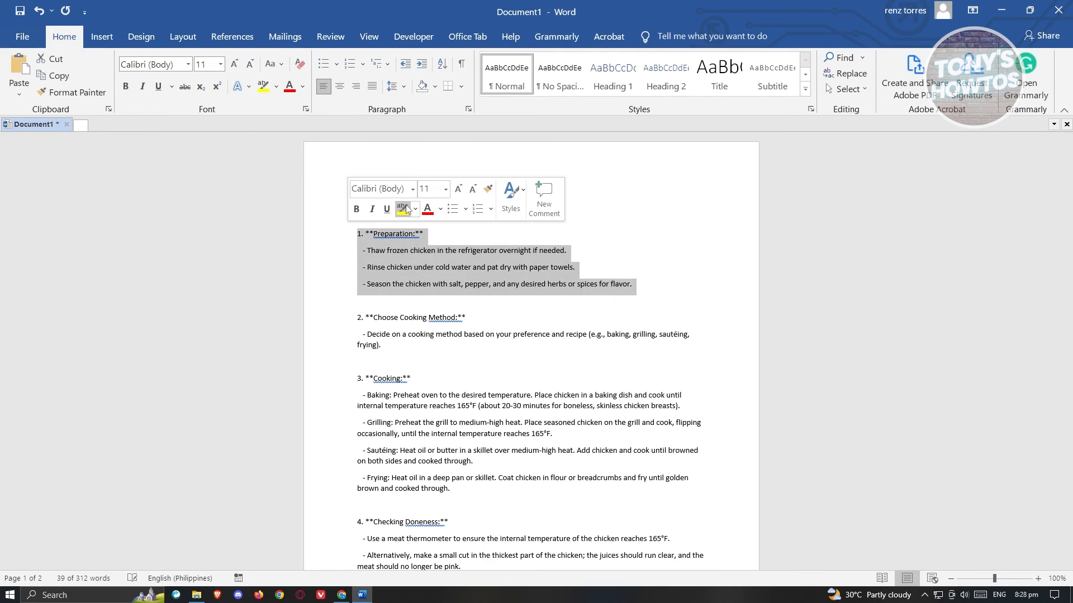
mouse_move(402, 209)
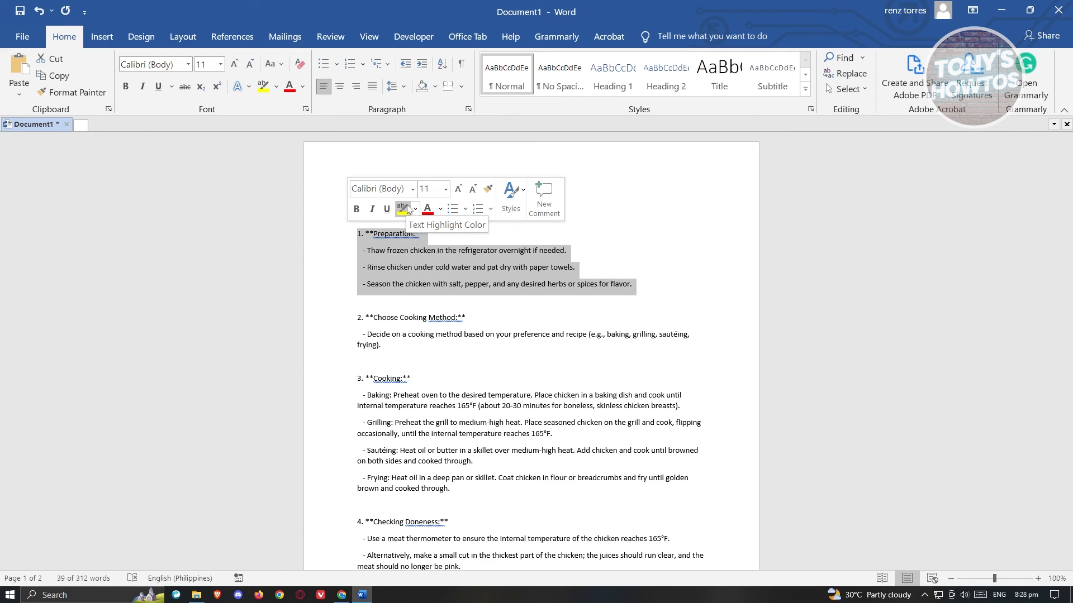
mouse_move(342, 594)
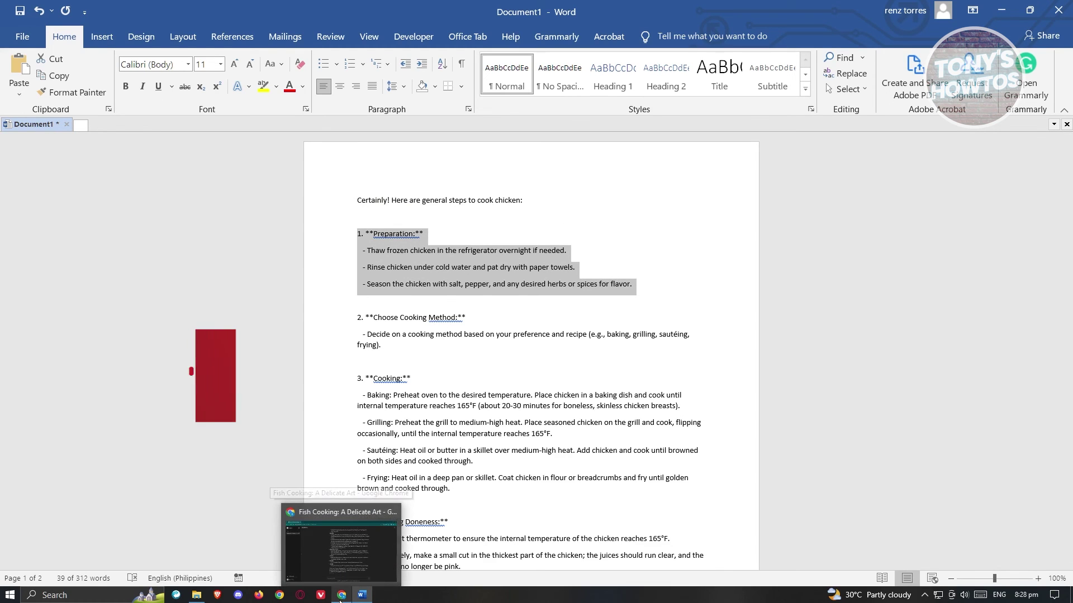